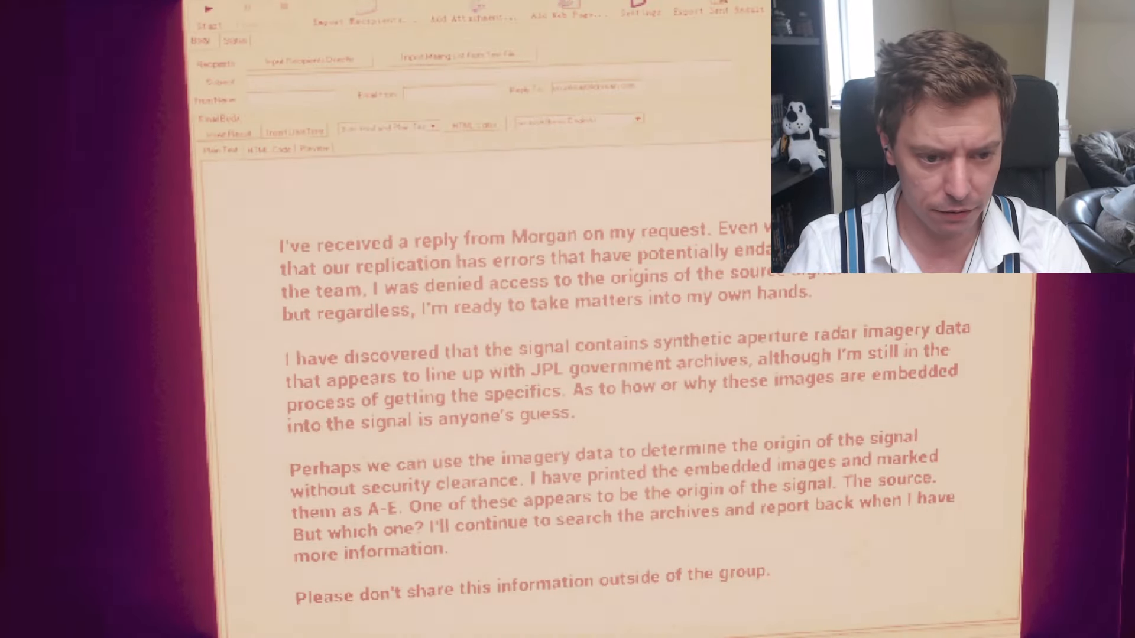
Scroll to the end of the signal research email, then highlight Asemblance Office B in the Memory Index
scroll(down, 3)
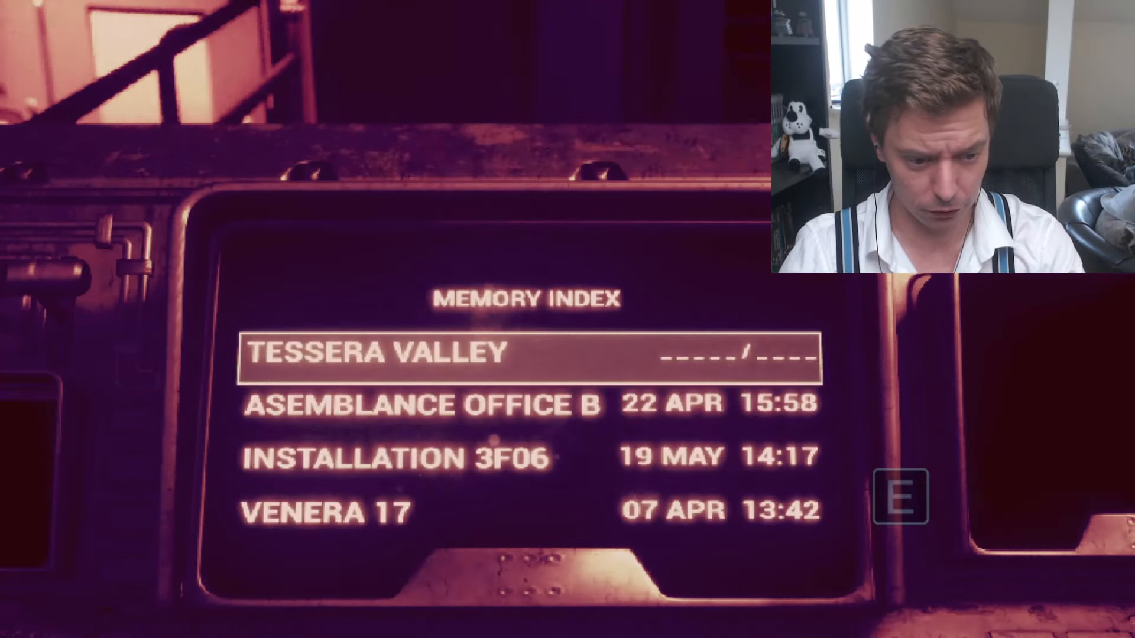
key(down)
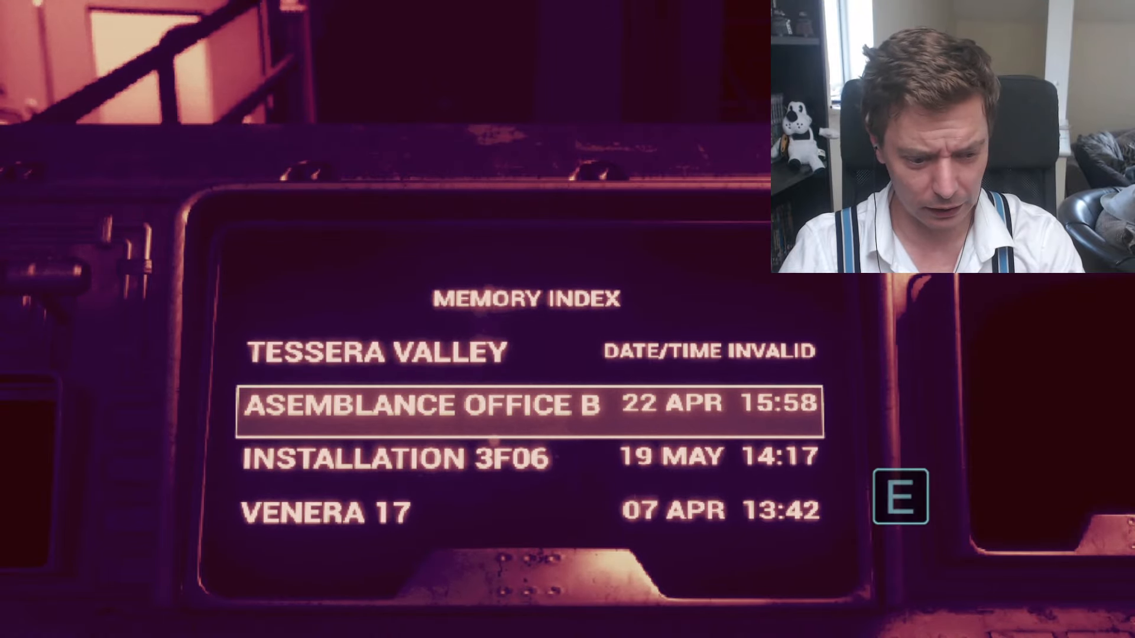